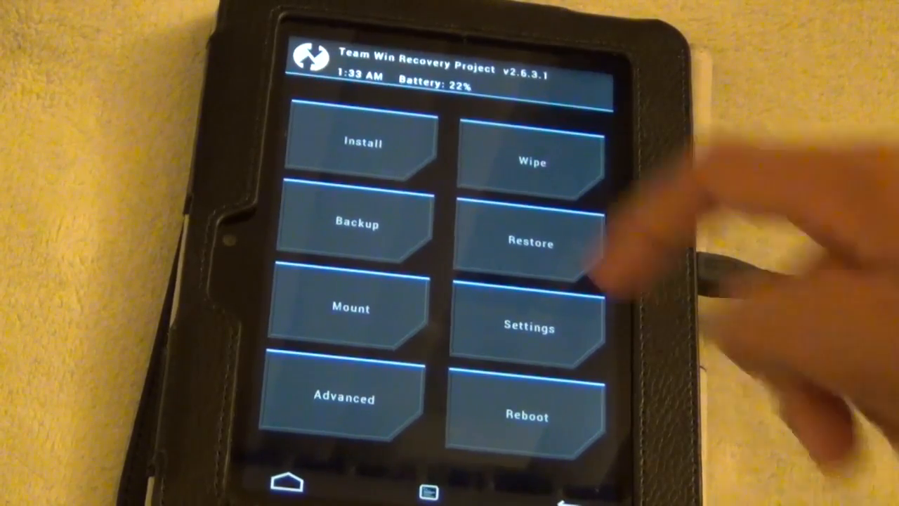
Step: Factory reset the tablet from the Wipe menu, wiping data, cache and Dalvik, then return home
click(357, 224)
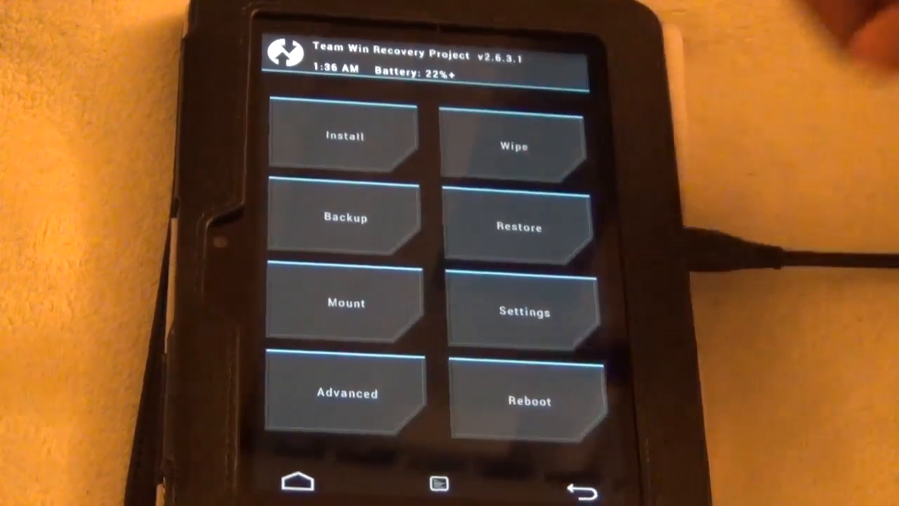
click(515, 146)
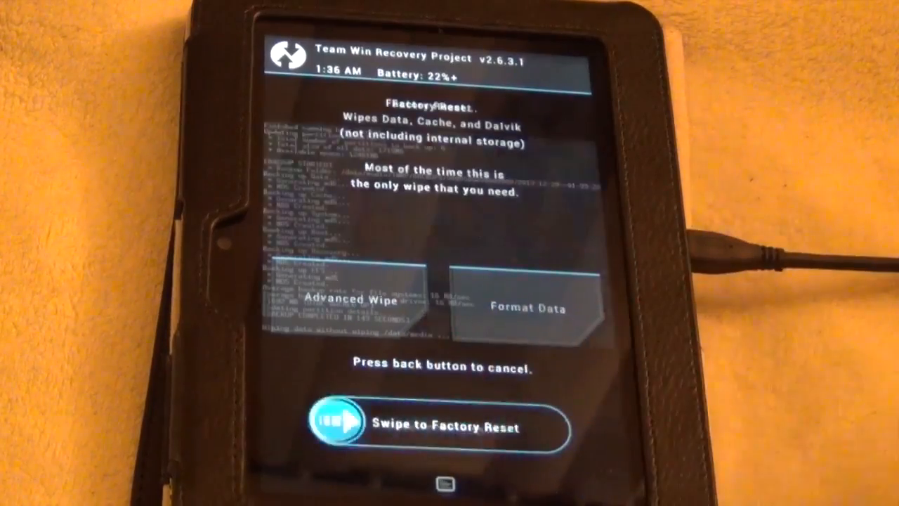
drag(338, 425, 548, 425)
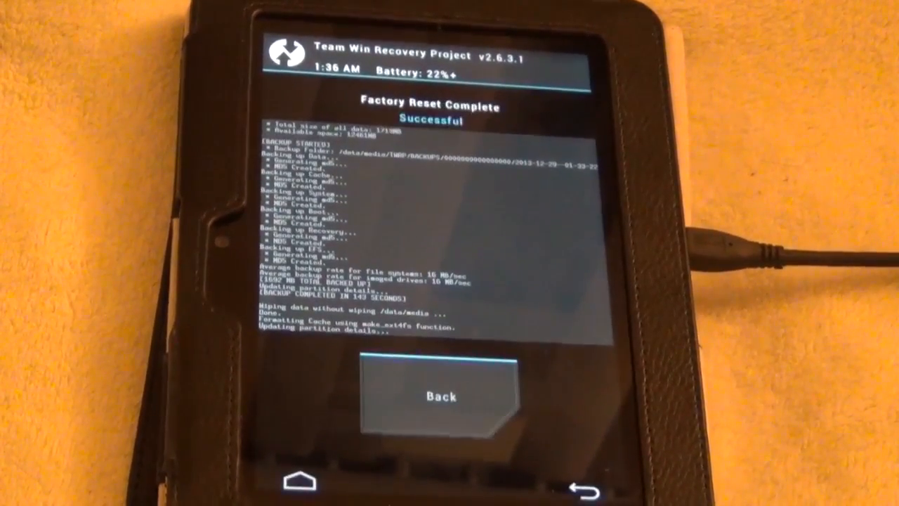
click(441, 396)
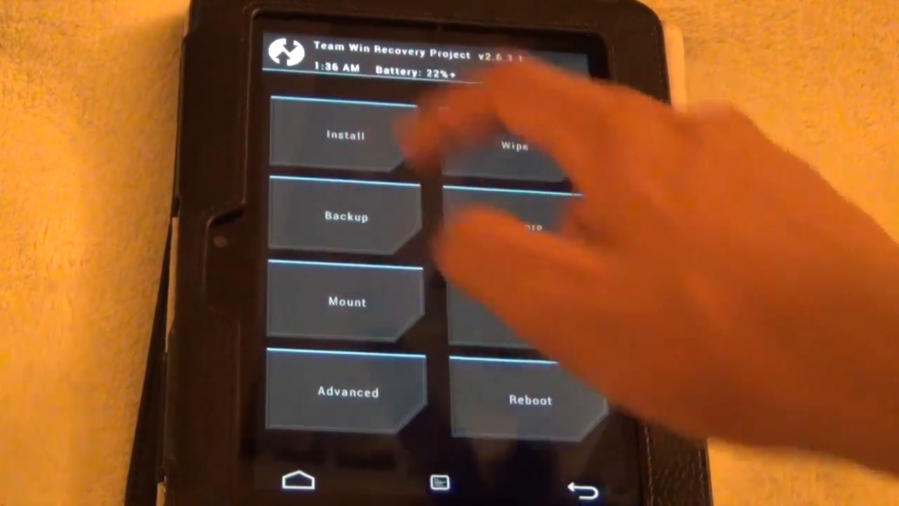
Step: Browse Install to the internal storage Download folder and select the cm-11 CyanogenMod zip
click(345, 136)
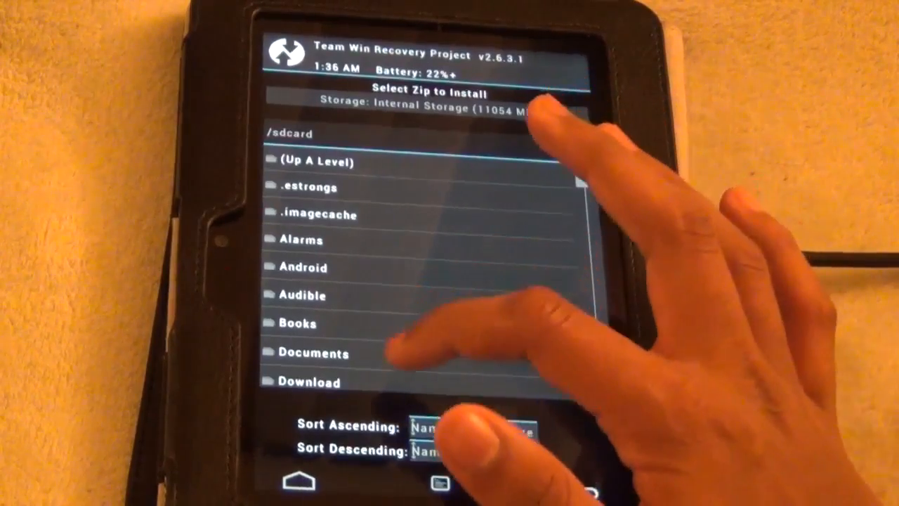
click(307, 382)
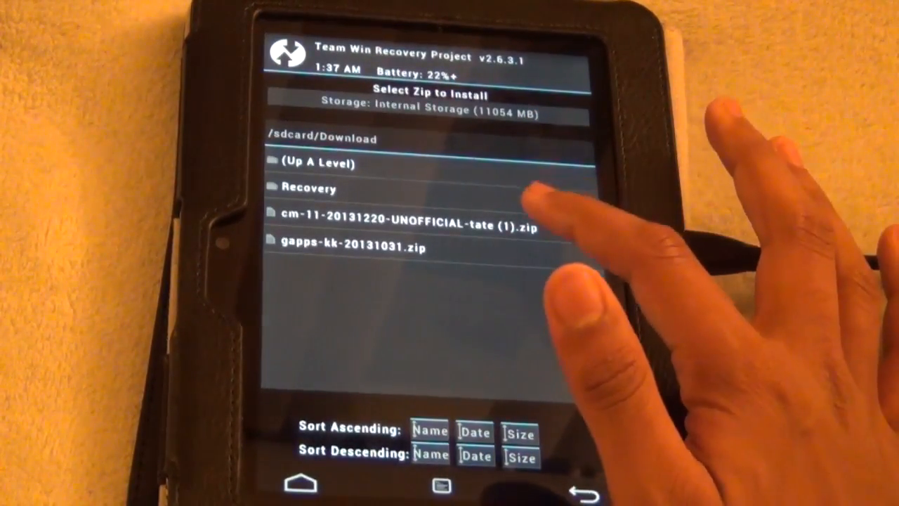
click(396, 216)
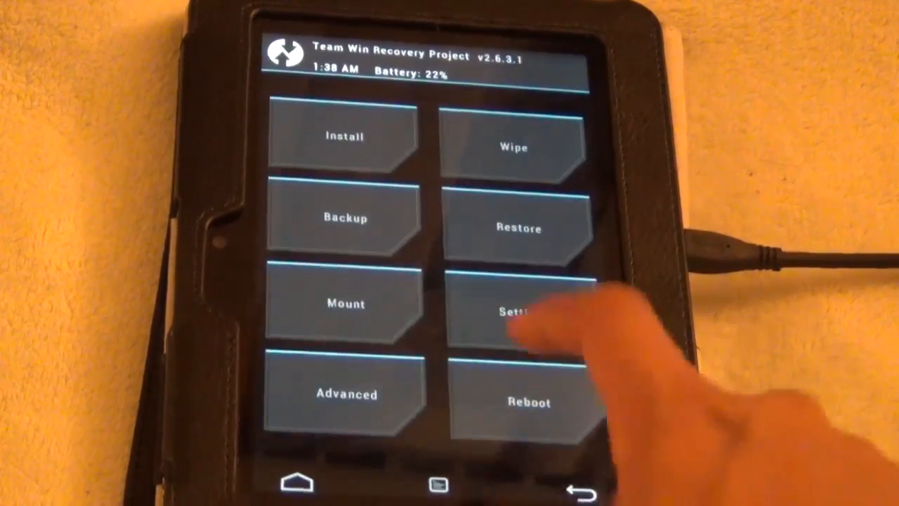
Step: Reboot the tablet into System to reach the Kindle Fire boot screen
click(527, 401)
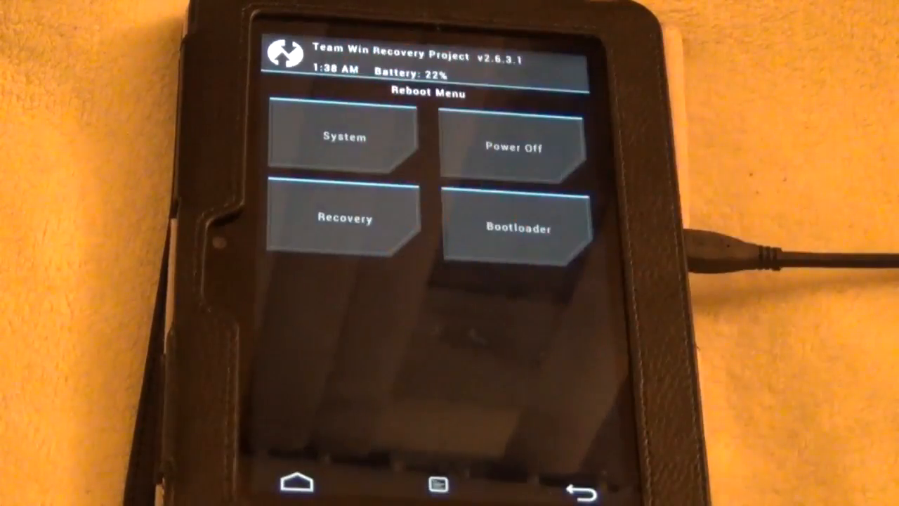
click(343, 137)
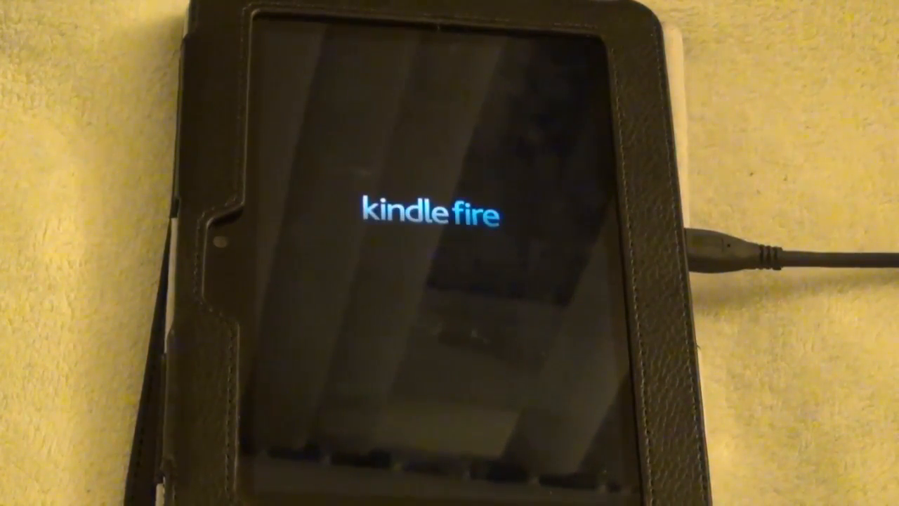